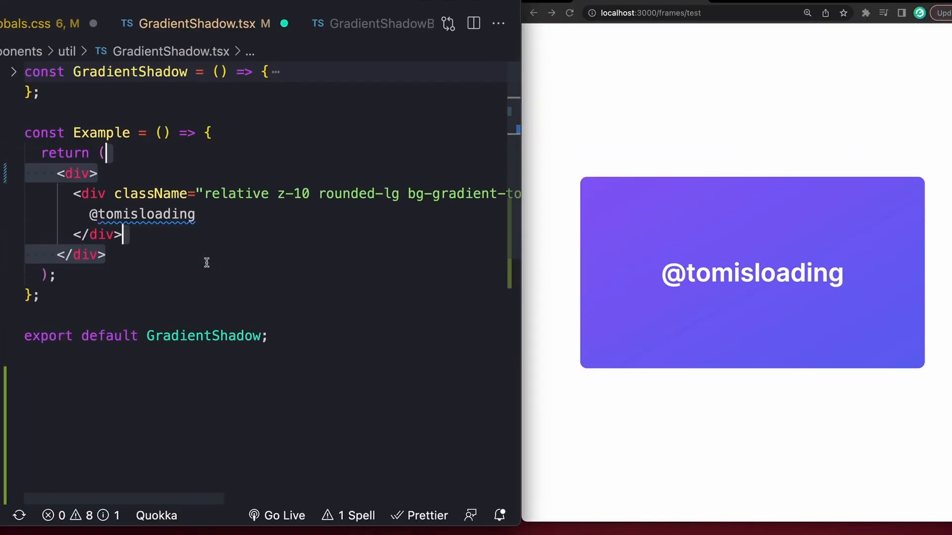
# Step: Add className="gradient-shadow" to the outer div and move to globals.css
pyautogui.write('className="gradient-shadow"')
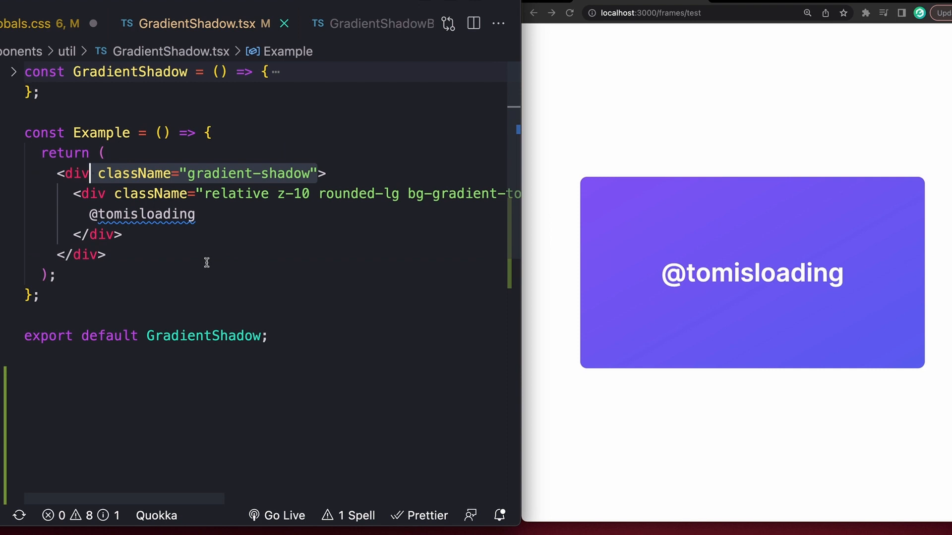
pyautogui.click(34, 25)
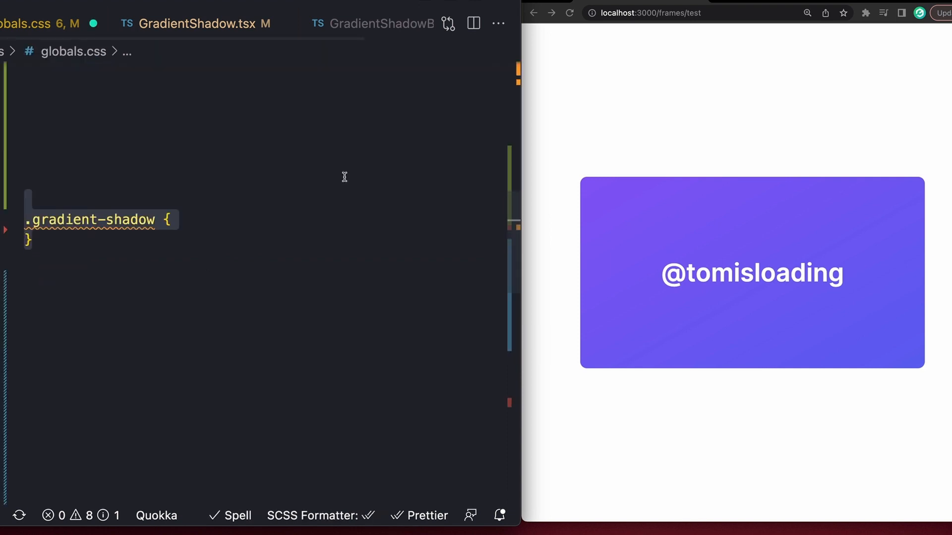
# Step: Make .gradient-shadow relative and give its ::before empty content, inset 0, black background
pyautogui.write('position: relative;')
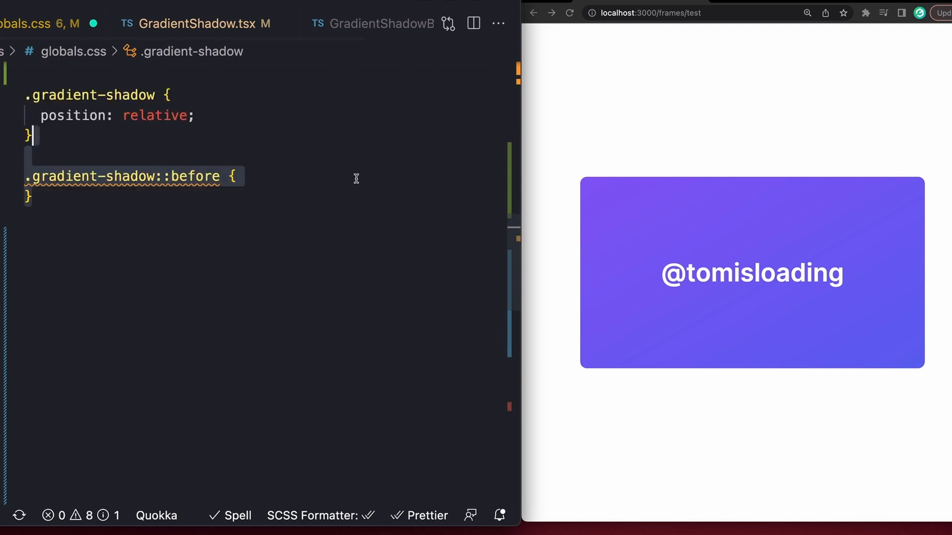
pyautogui.write('content: "";')
pyautogui.write('position: absolute;')
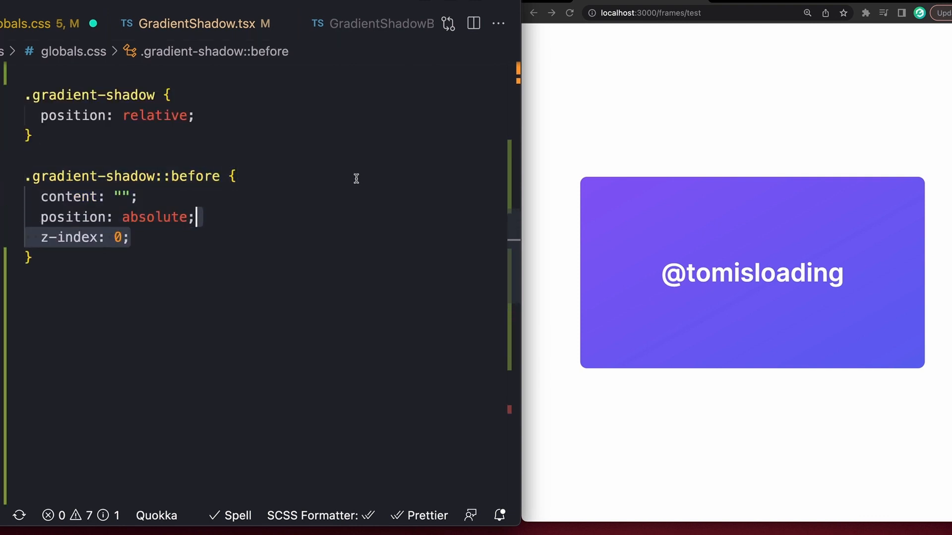
pyautogui.write('inset: 0;')
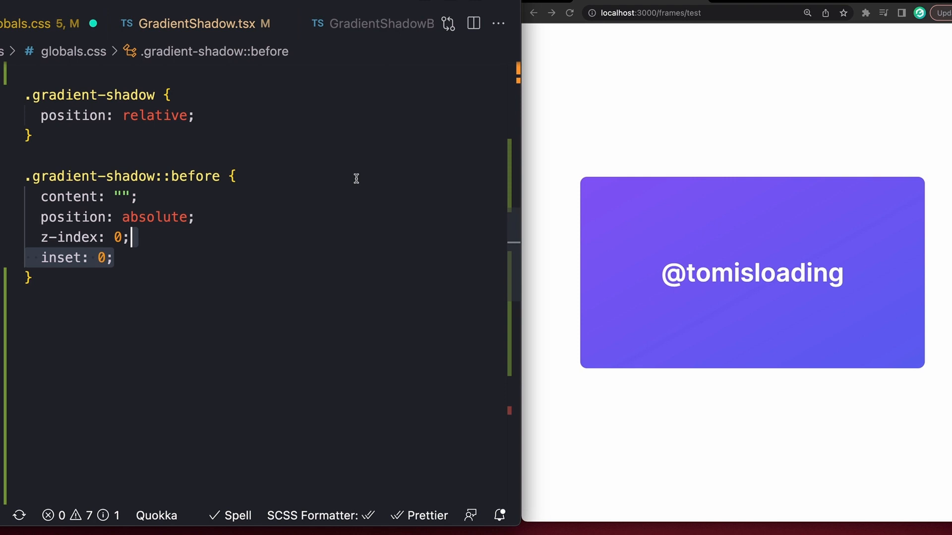
pyautogui.write('background: black;')
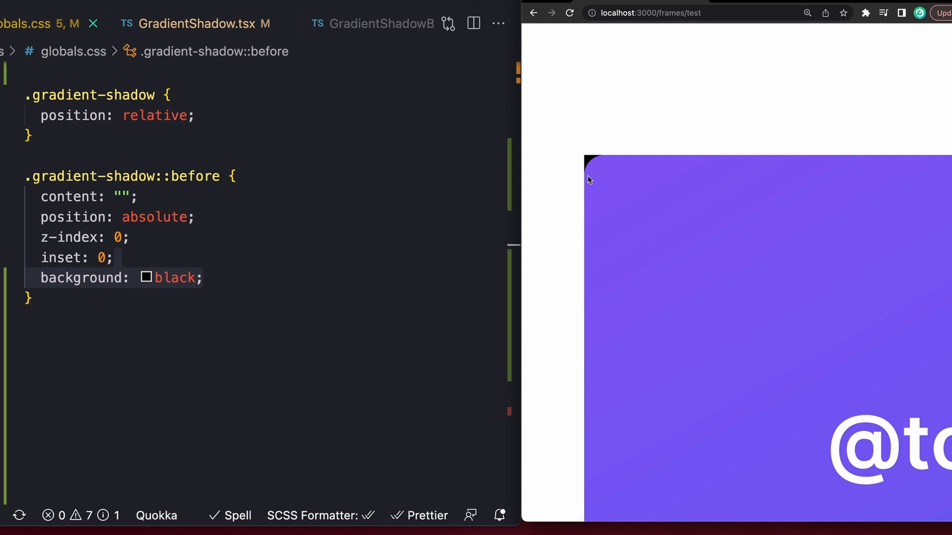
pyautogui.moveTo(596, 166)
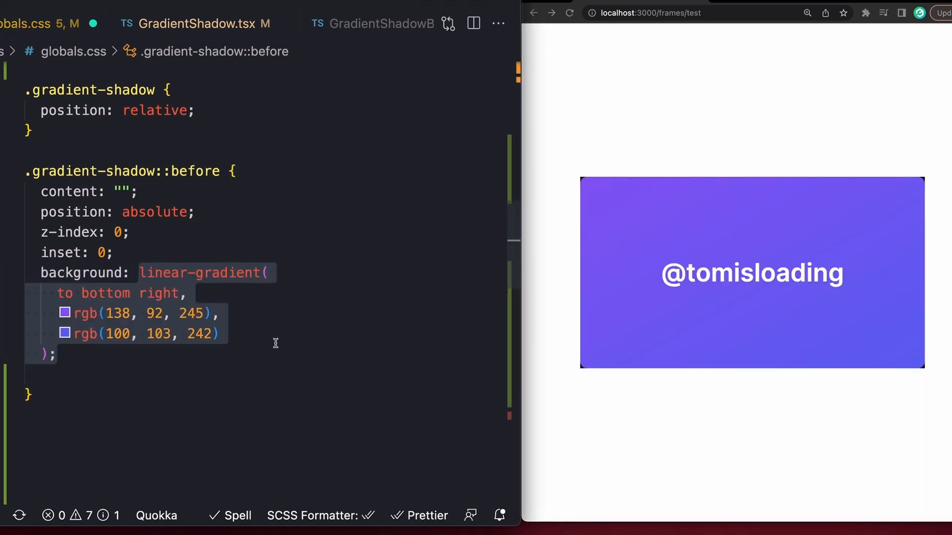
# Step: Shift the ::before layer down with translateY(24px) and scale(0.9), and blur it 16px
pyautogui.write('transform: translateY(24px);')
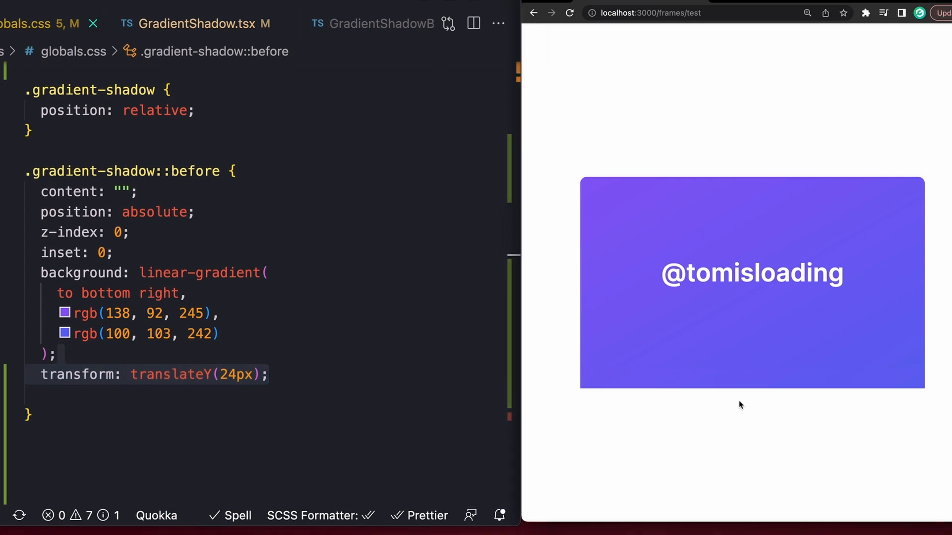
pyautogui.click(267, 374)
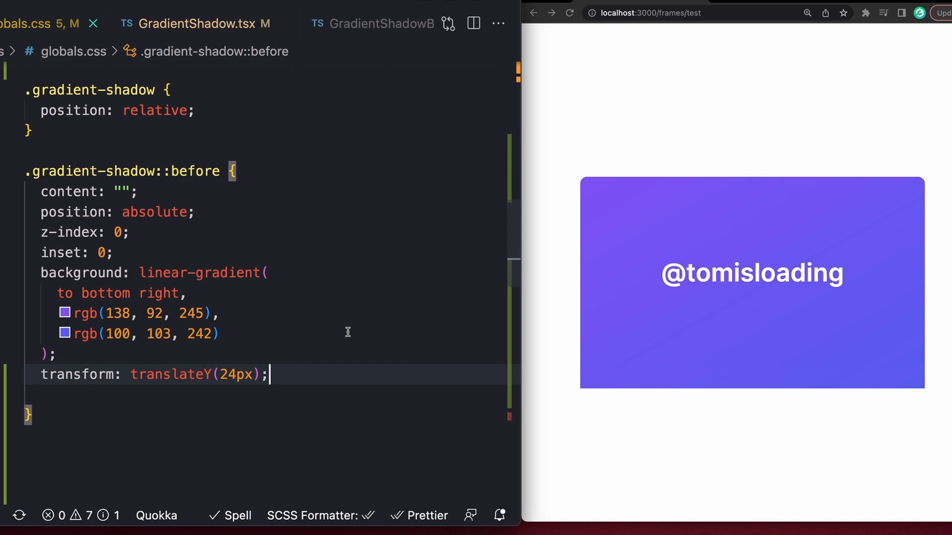
pyautogui.write('scale(0.9)')
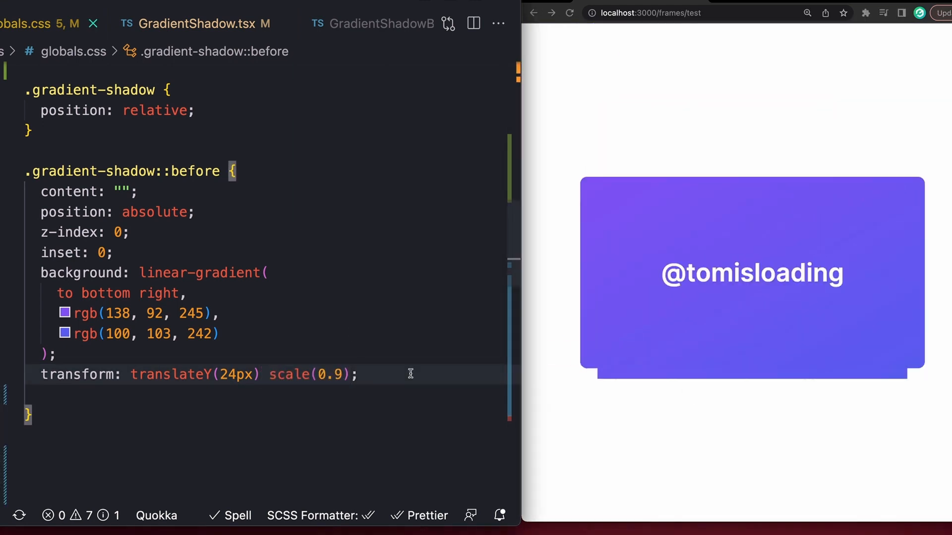
pyautogui.write('filter: blur(16px);')
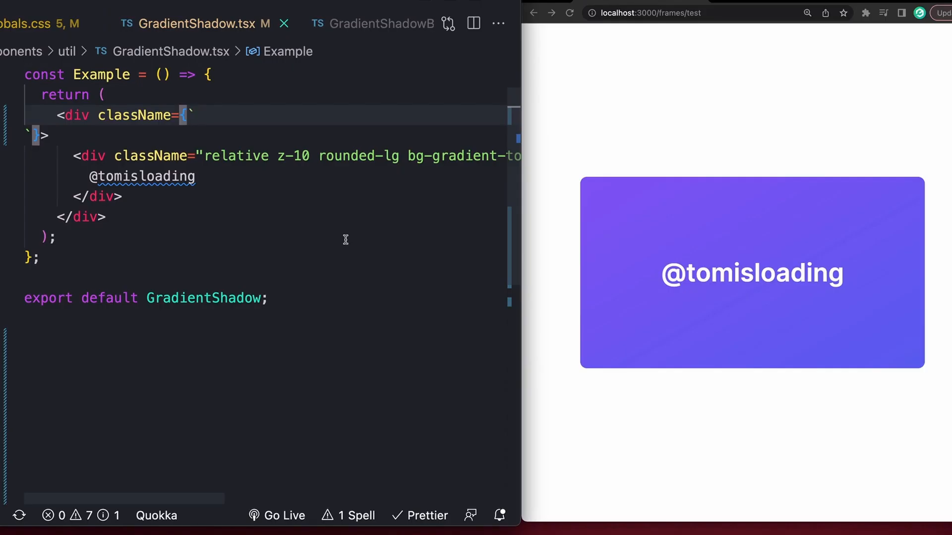
# Step: Add relative, before:content-[""], before:z-0, before:translate-y-6 and before:bg-gradient-to-br classes to the wrapper
pyautogui.write('relative')
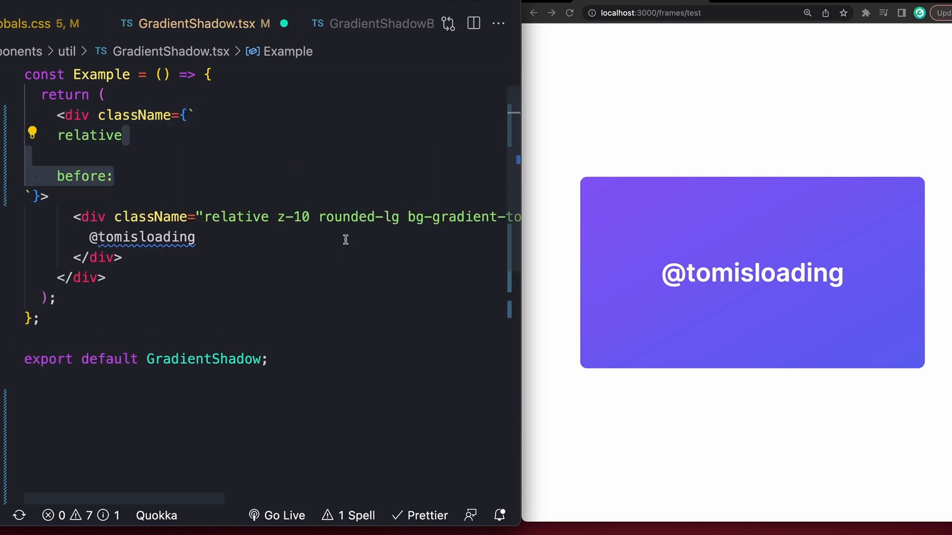
pyautogui.write('content-[""]')
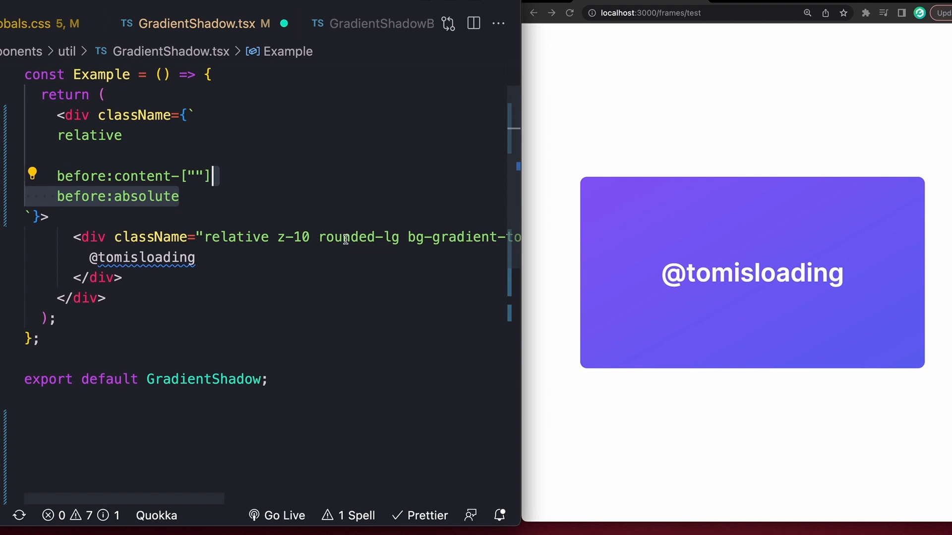
pyautogui.write('before:z-0')
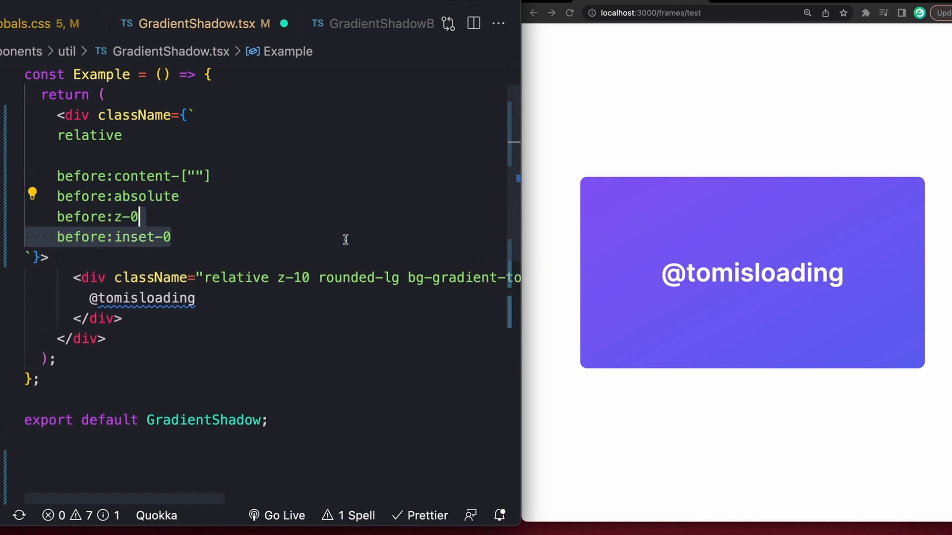
pyautogui.write('before:translate-y-6')
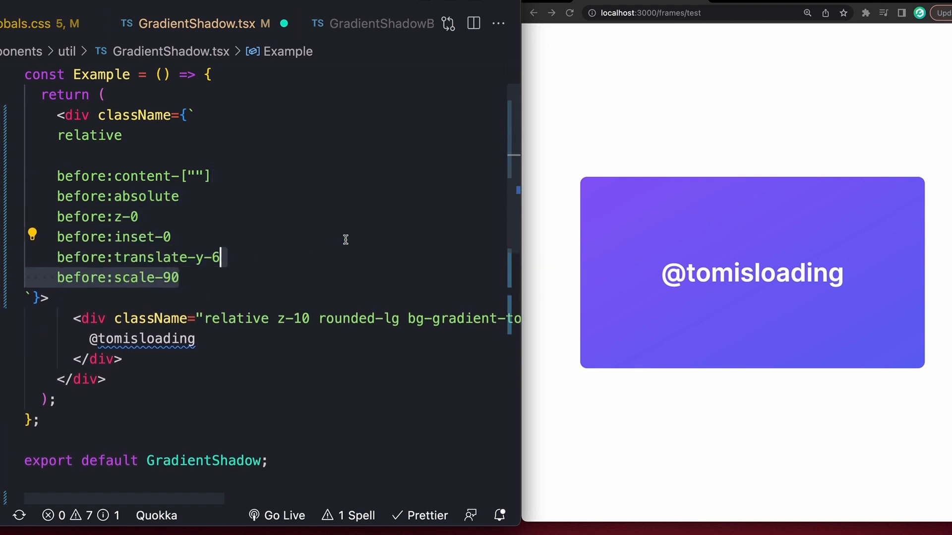
pyautogui.write('before:bg-gradient-to-br')
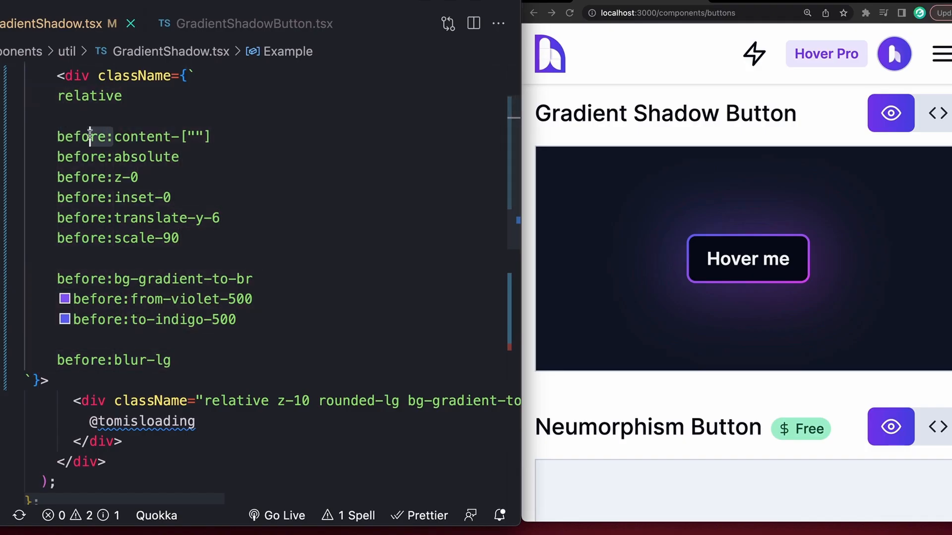
pyautogui.click(253, 24)
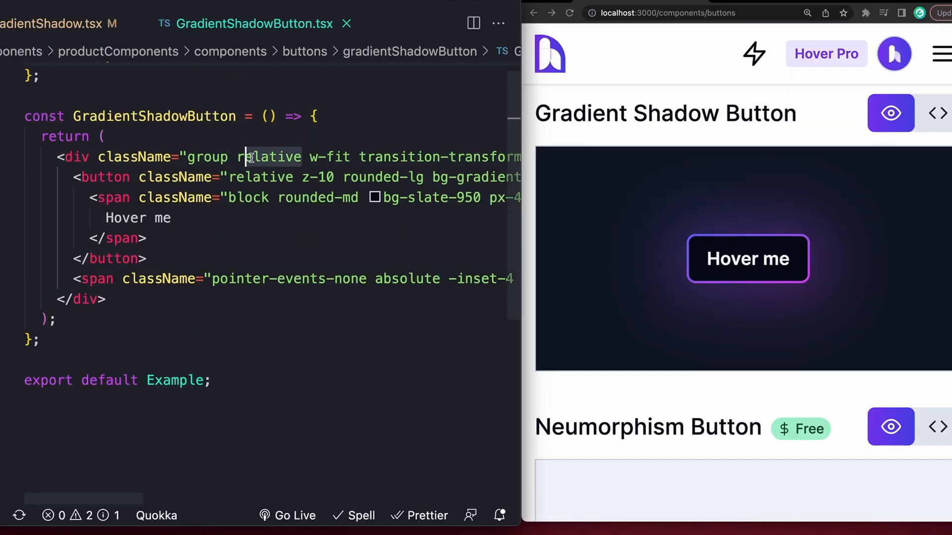
pyautogui.click(426, 279)
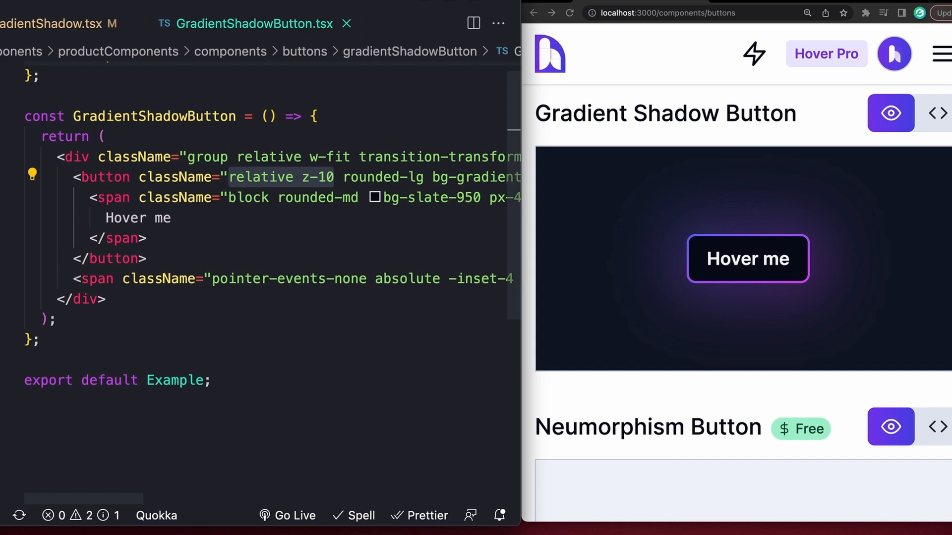
pyautogui.hscroll(3)
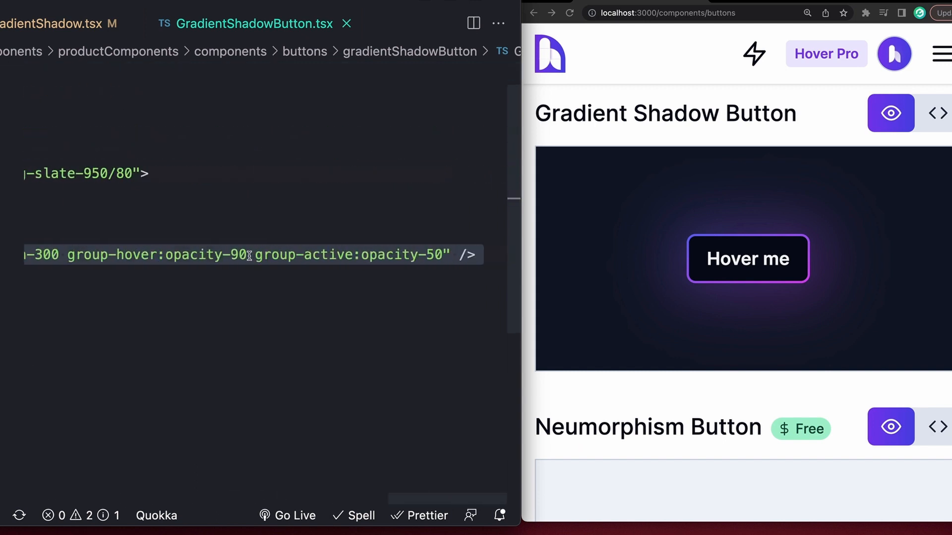
pyautogui.moveTo(248, 256)
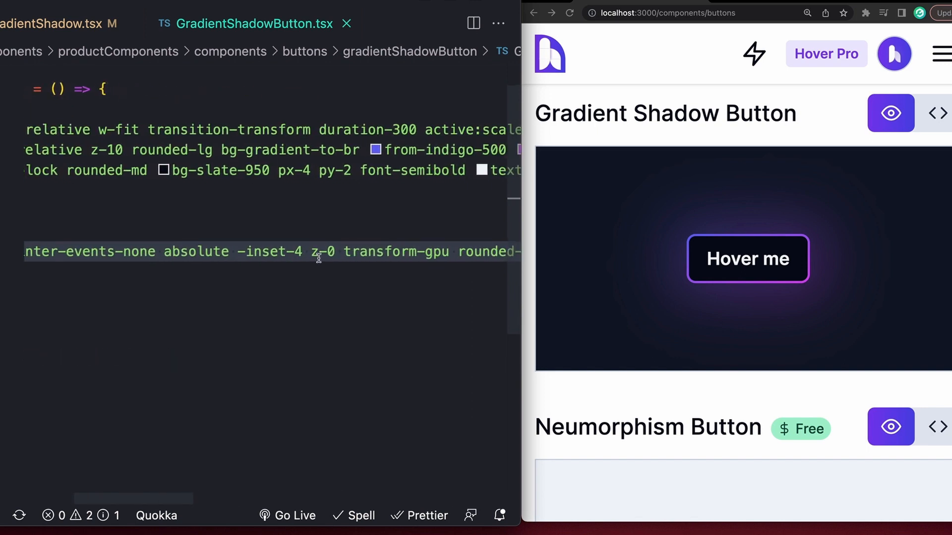
pyautogui.moveTo(305, 252)
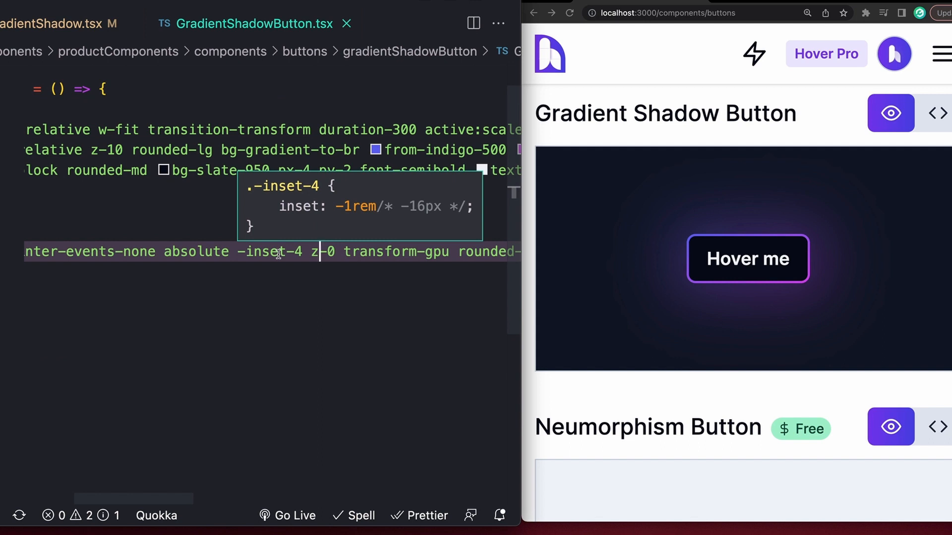
pyautogui.moveTo(346, 253)
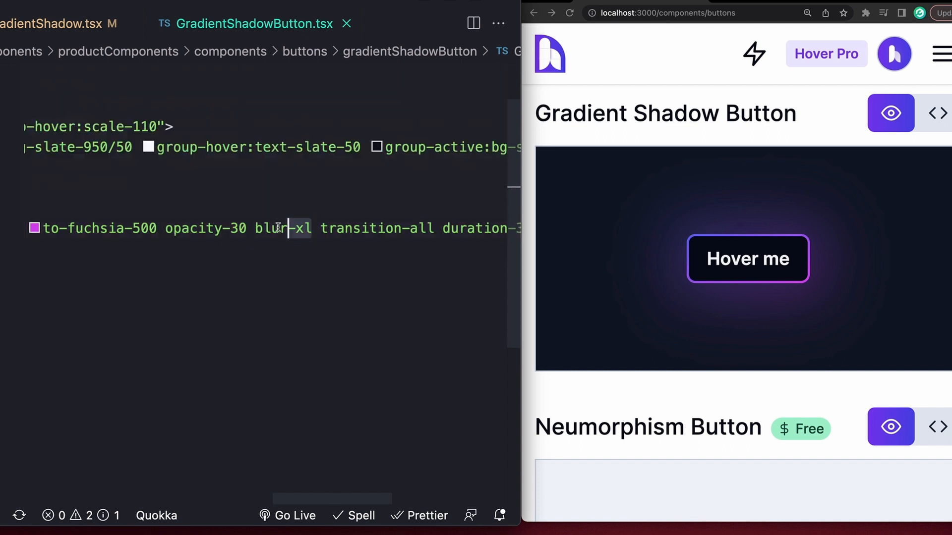
pyautogui.doubleClick(280, 229)
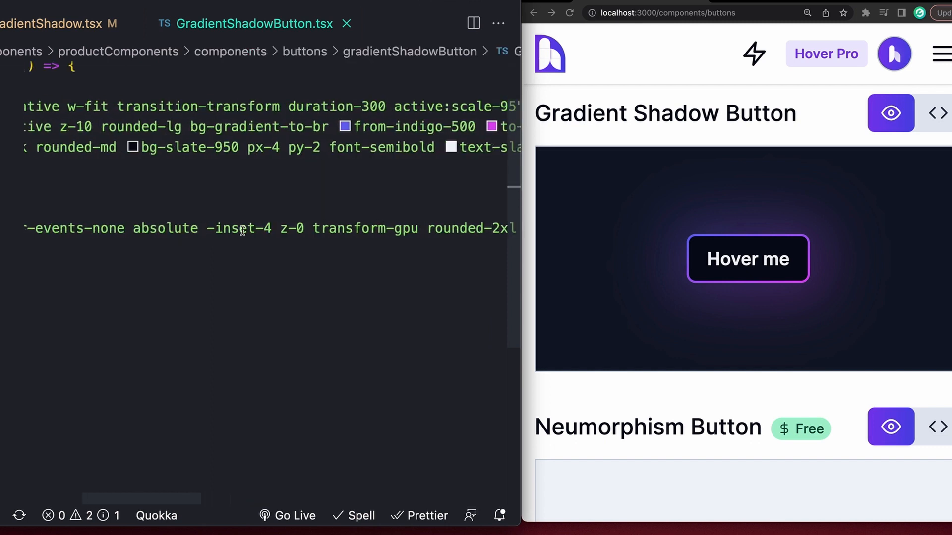
pyautogui.hscroll(3)
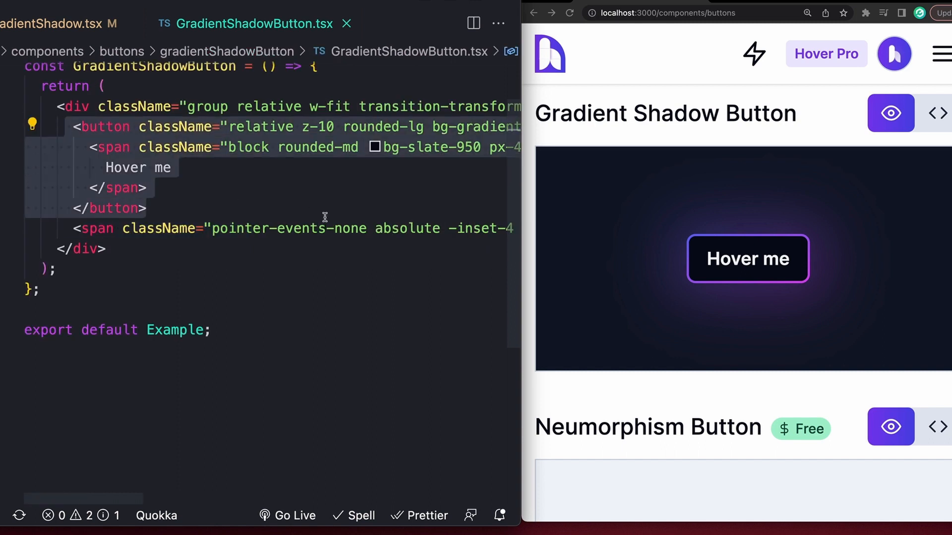
pyautogui.hscroll(3)
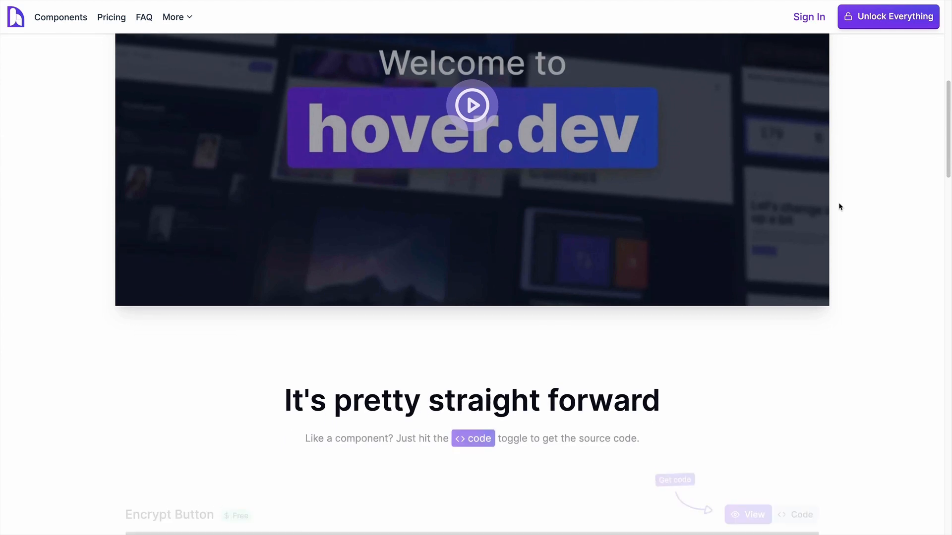
# Step: Scroll the Heros page and go to the Carousels section on hover.dev
pyautogui.scroll(-3)
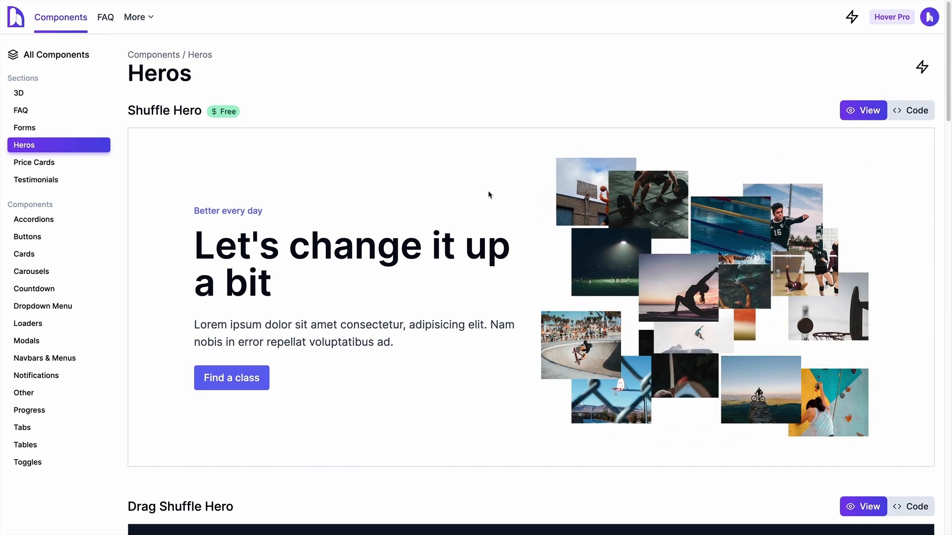
pyautogui.scroll(-3)
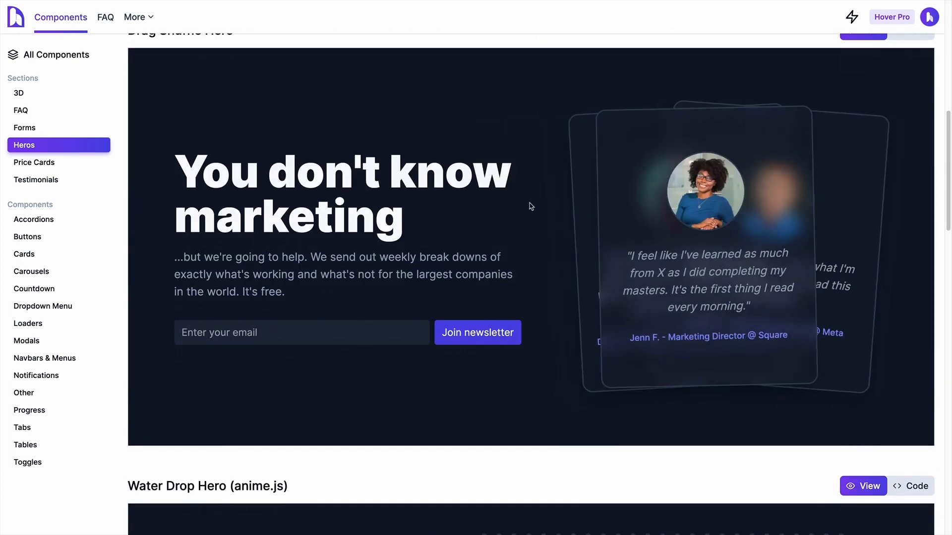
pyautogui.scroll(-3)
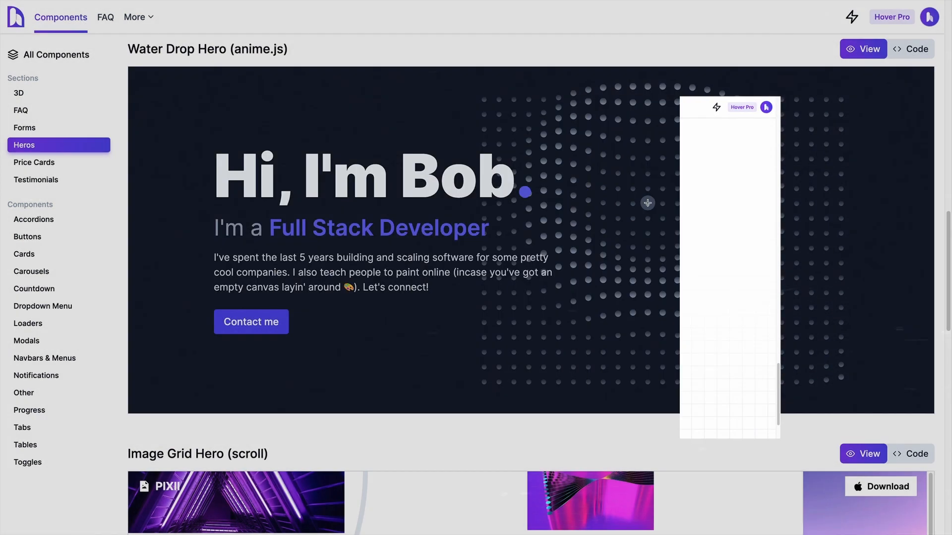
pyautogui.click(32, 271)
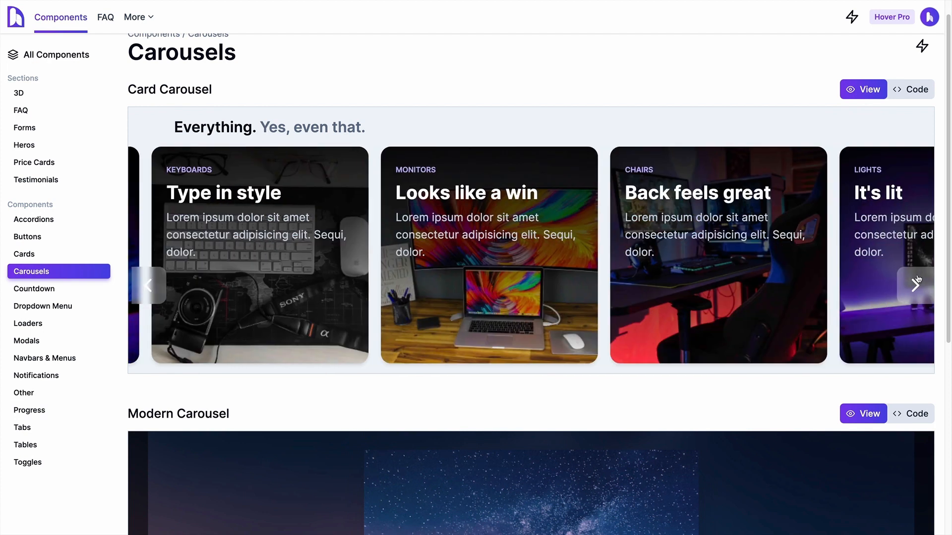
# Step: Shift the Card Carousel forward and back, then reveal its source code
pyautogui.click(917, 285)
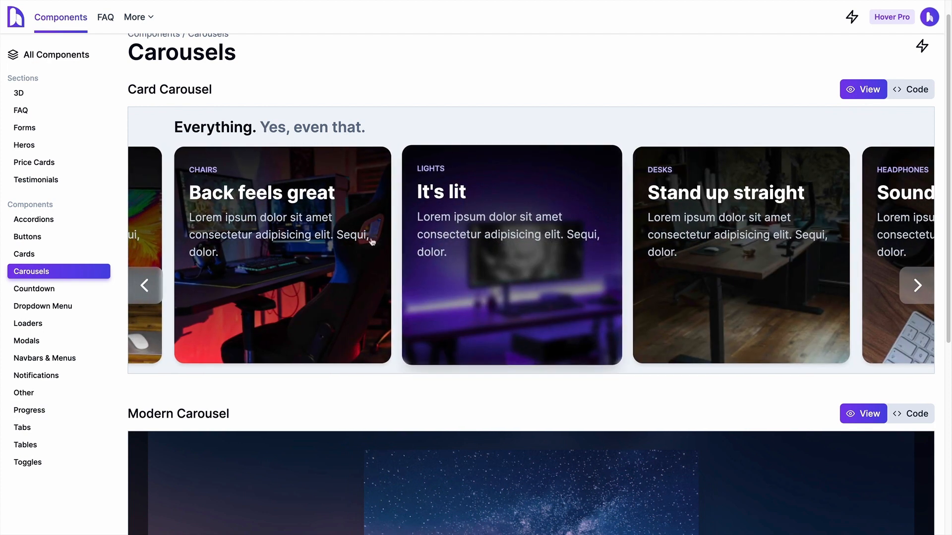
pyautogui.click(144, 286)
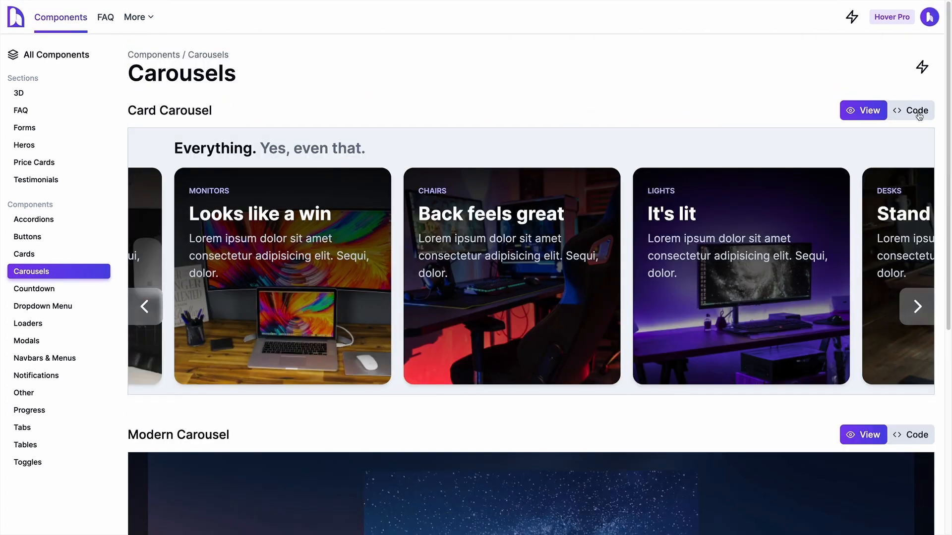
pyautogui.click(917, 110)
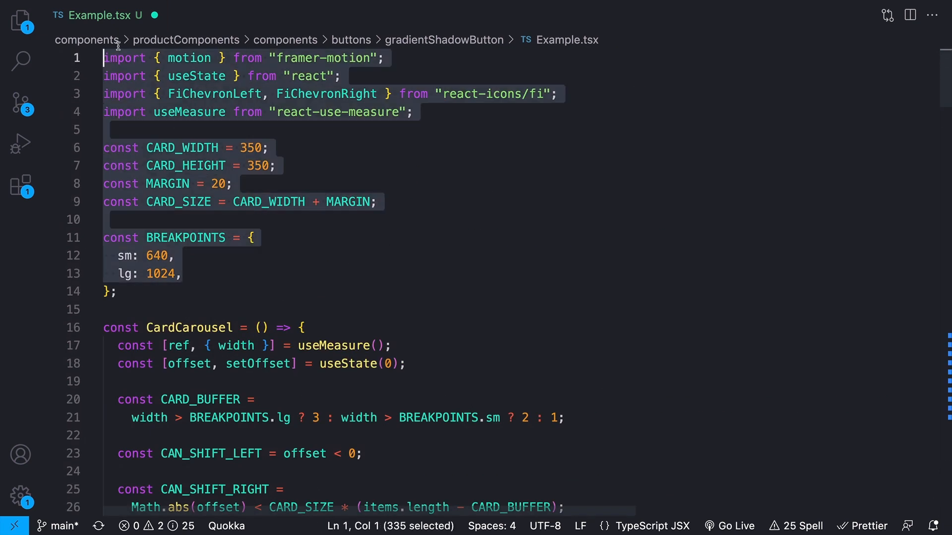
# Step: Scroll through the pasted Card Carousel code in Example.tsx
pyautogui.scroll(-3)
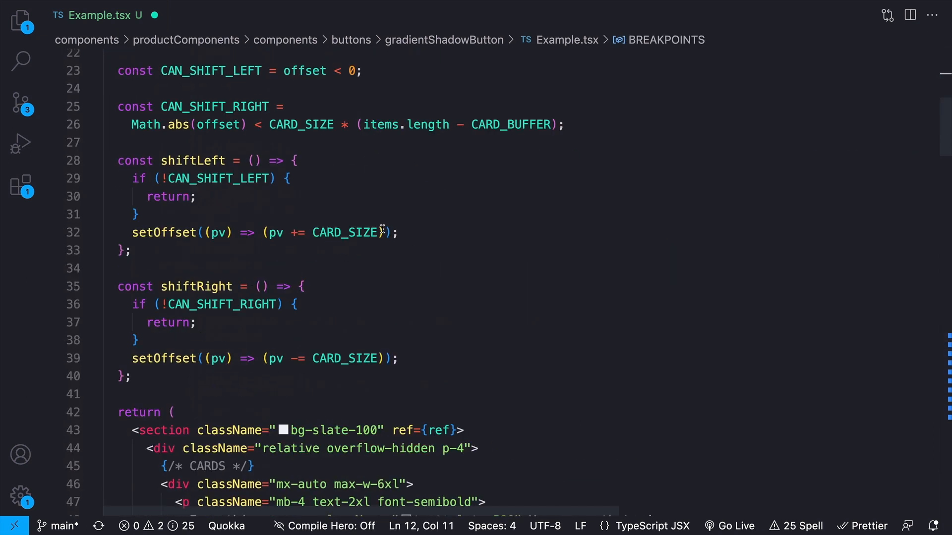
pyautogui.scroll(3)
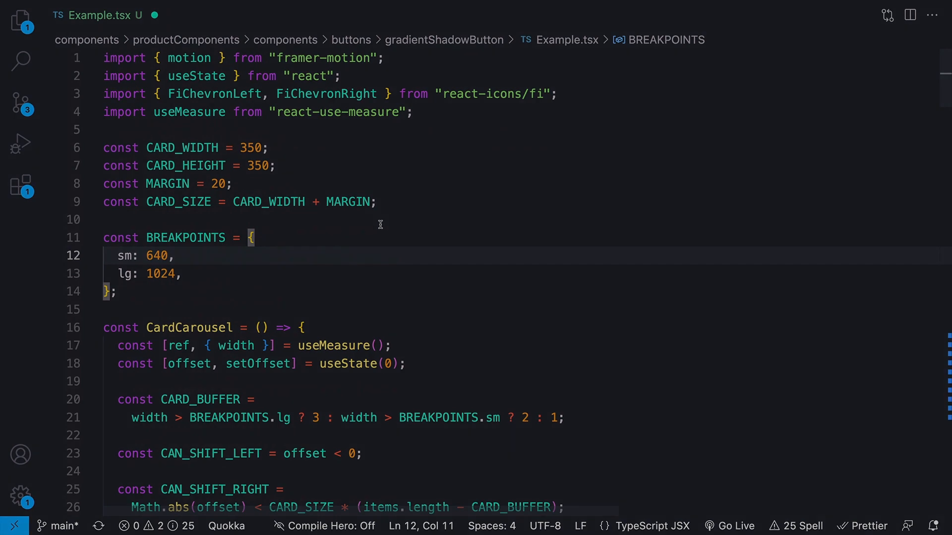